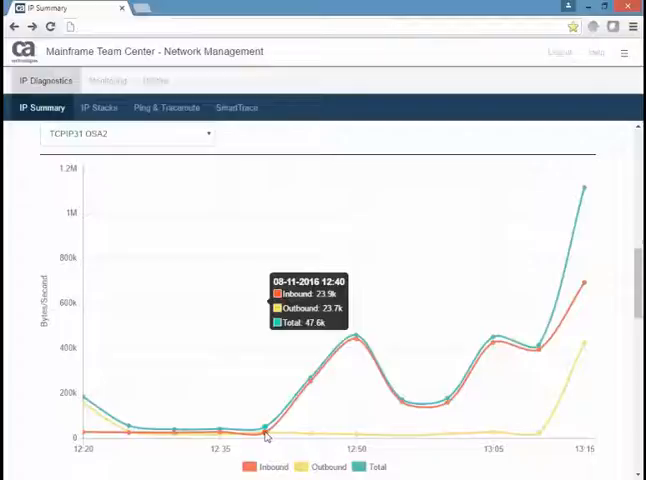
mouse_move(356, 340)
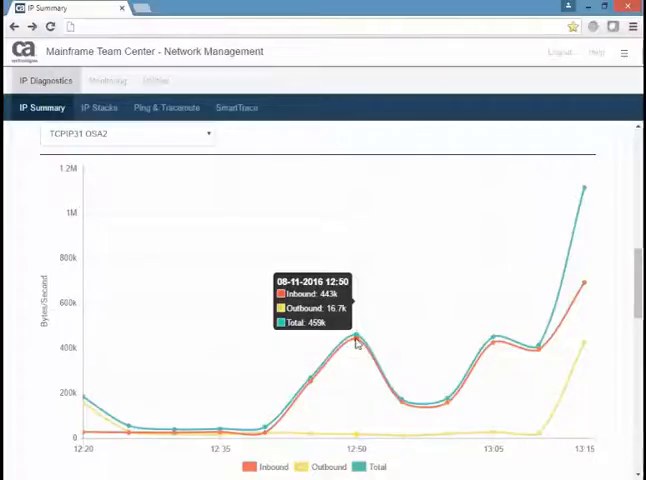
mouse_move(452, 408)
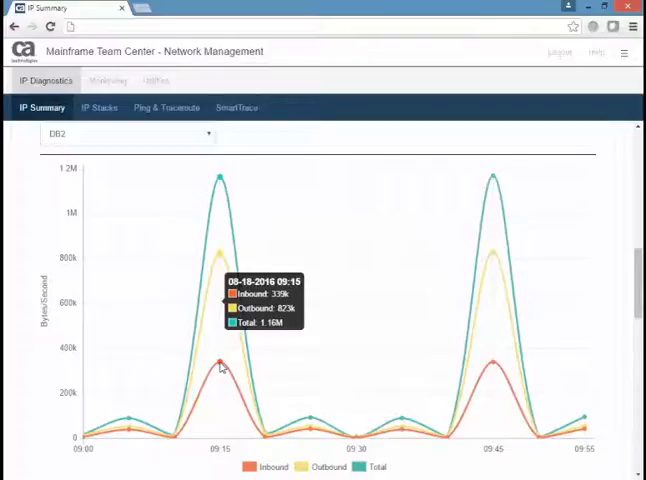
mouse_move(312, 432)
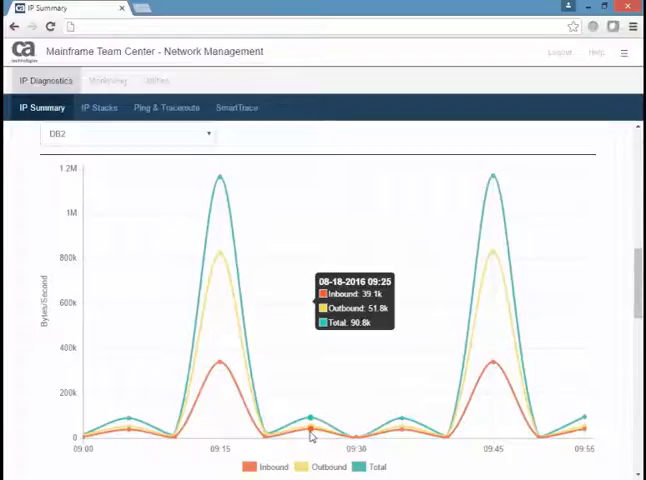
mouse_move(492, 368)
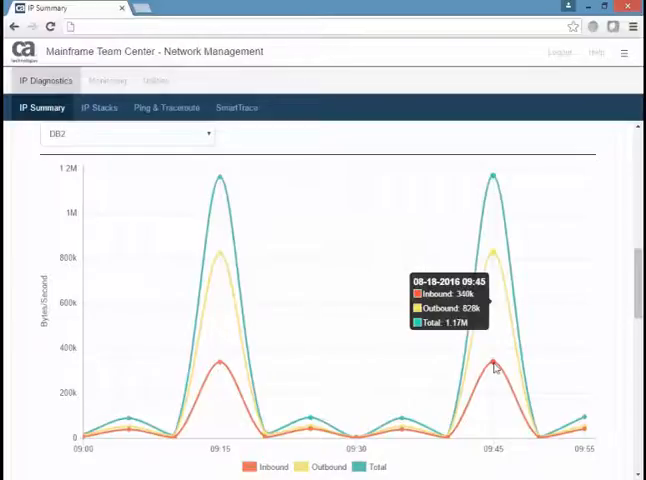